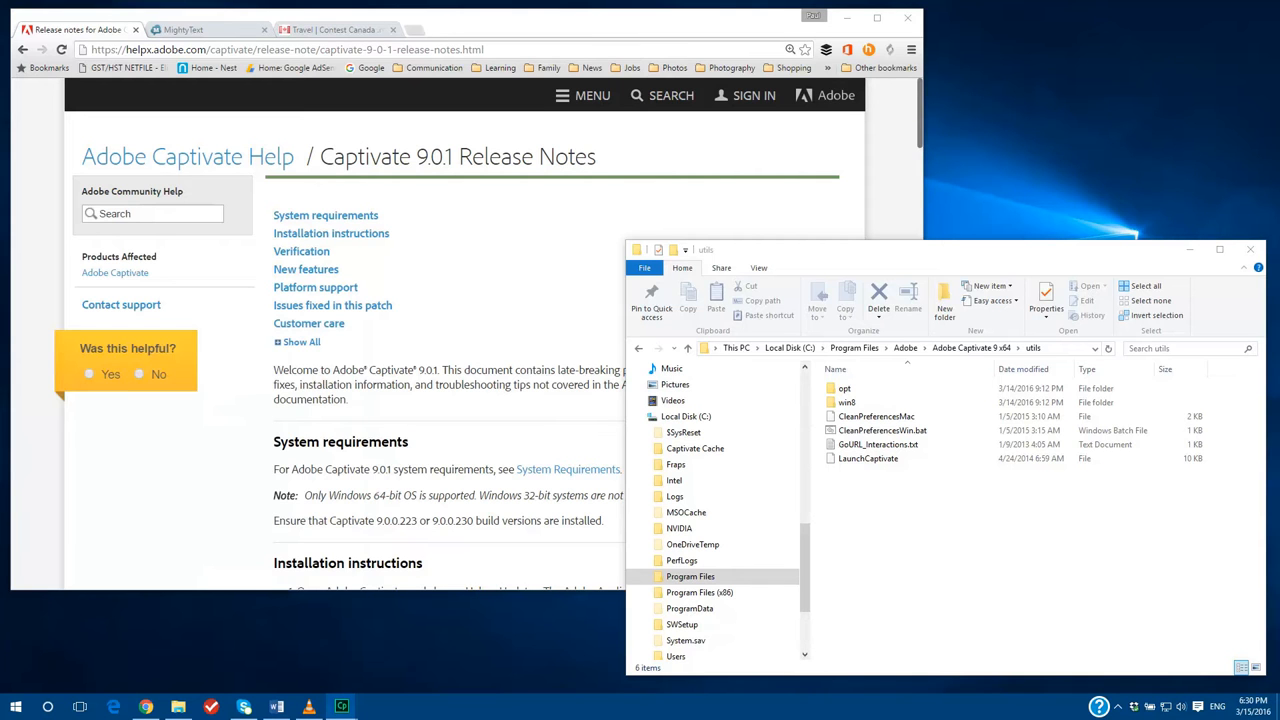
mouse_move(132, 148)
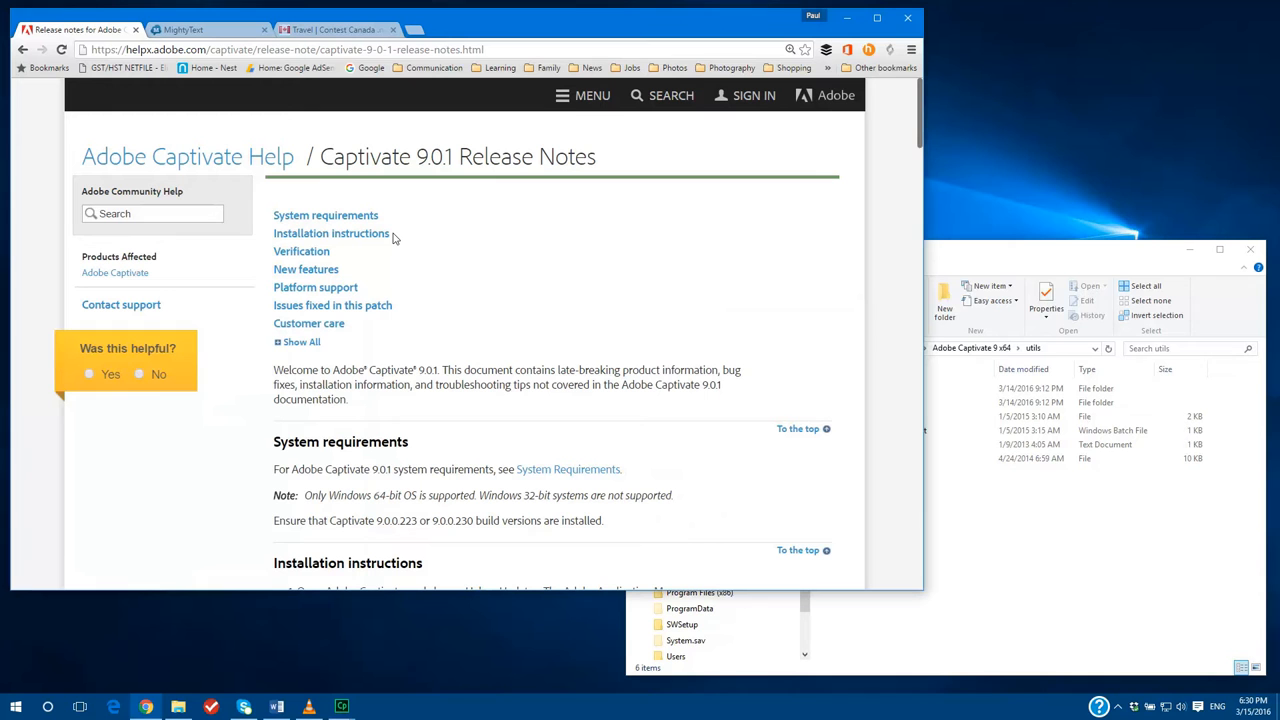
mouse_move(548, 320)
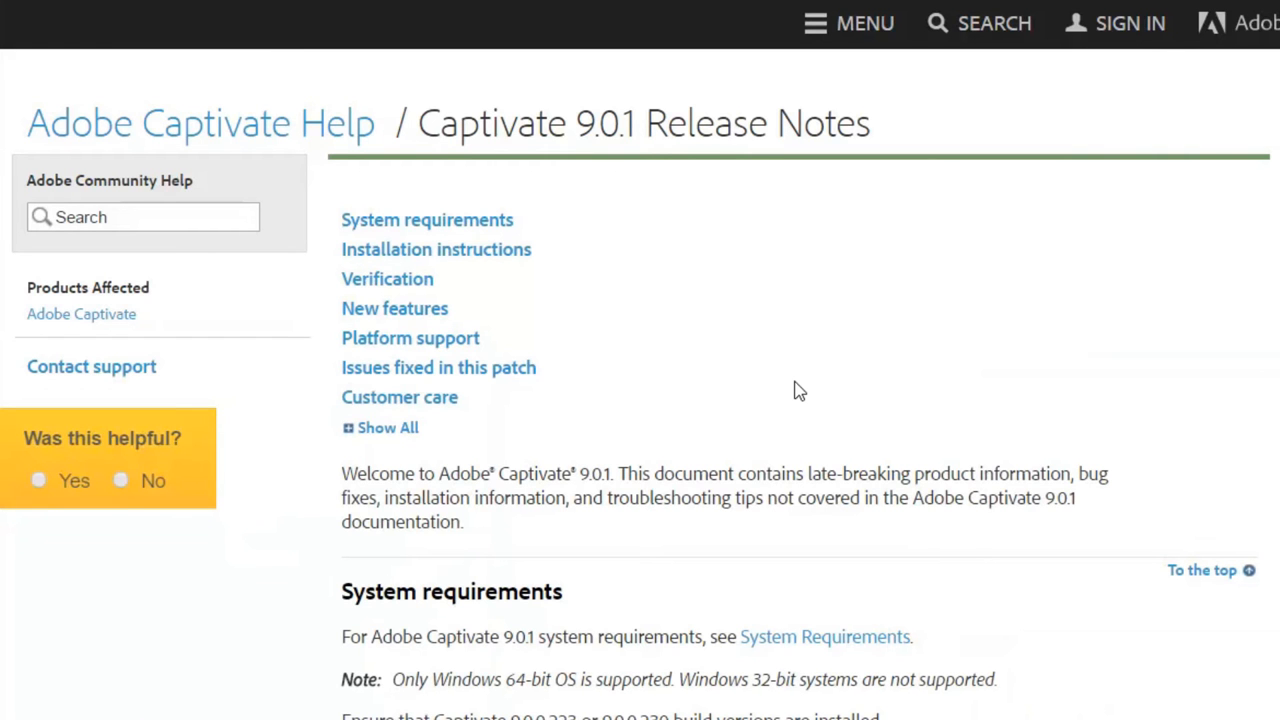
Step: Scroll the 9.0.1 release notes down past installation instructions to the after-upgrade cleanup steps
scroll("down", 3)
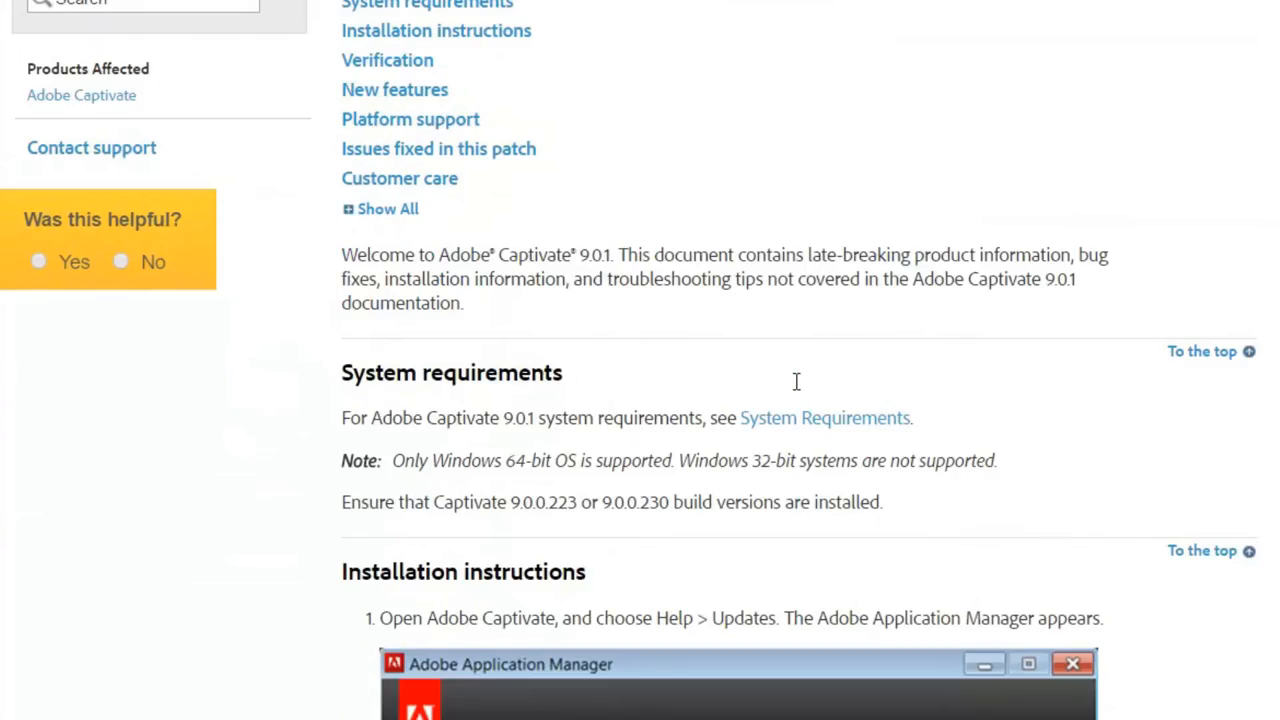
scroll("down", 3)
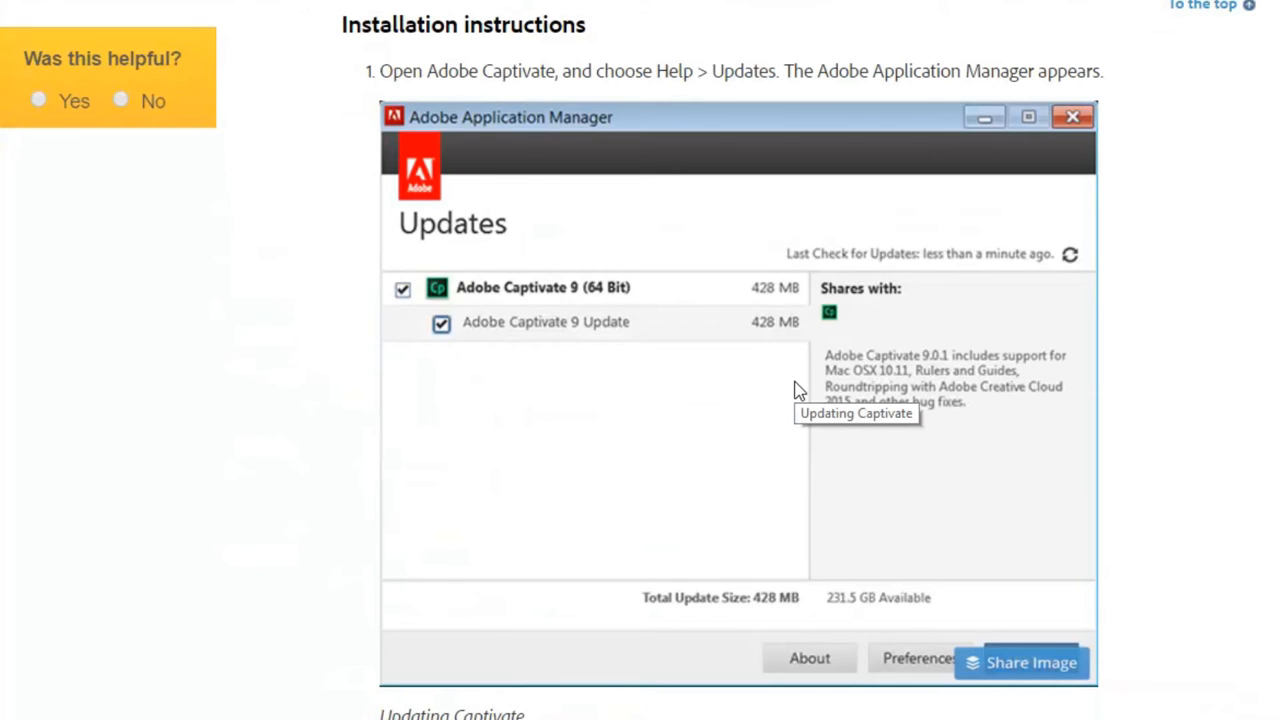
scroll("down", 3)
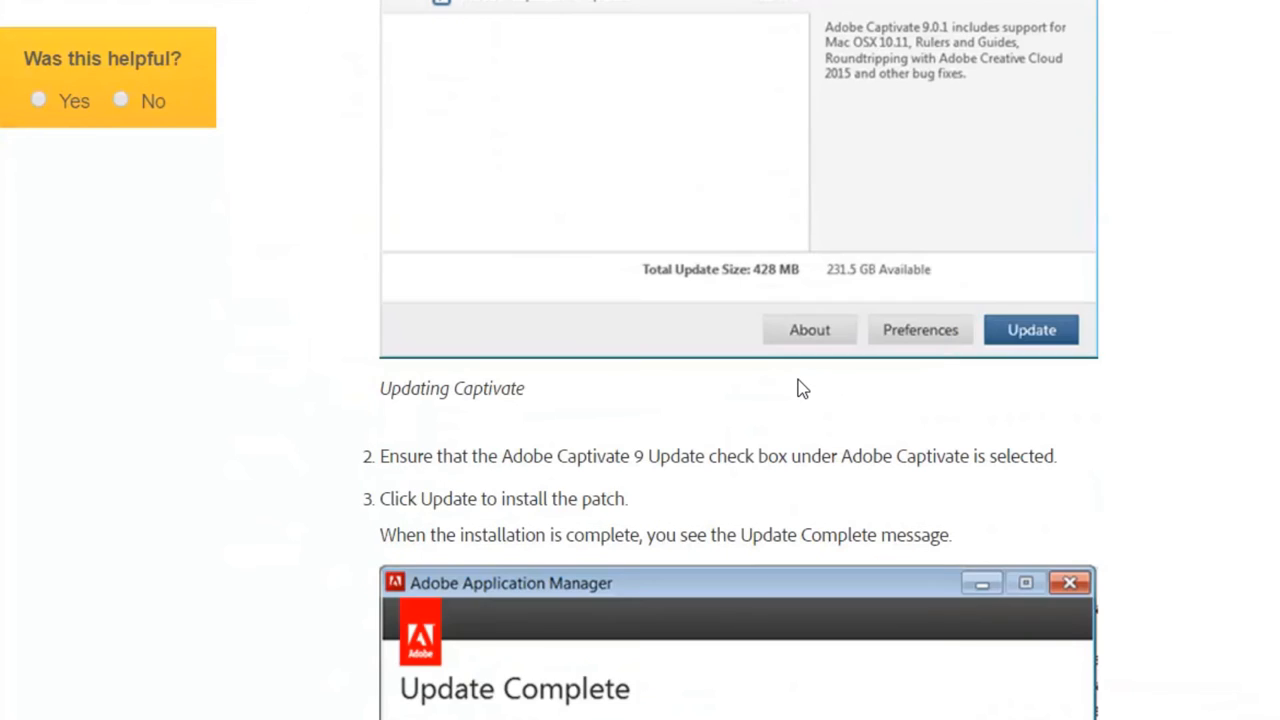
scroll("down", 3)
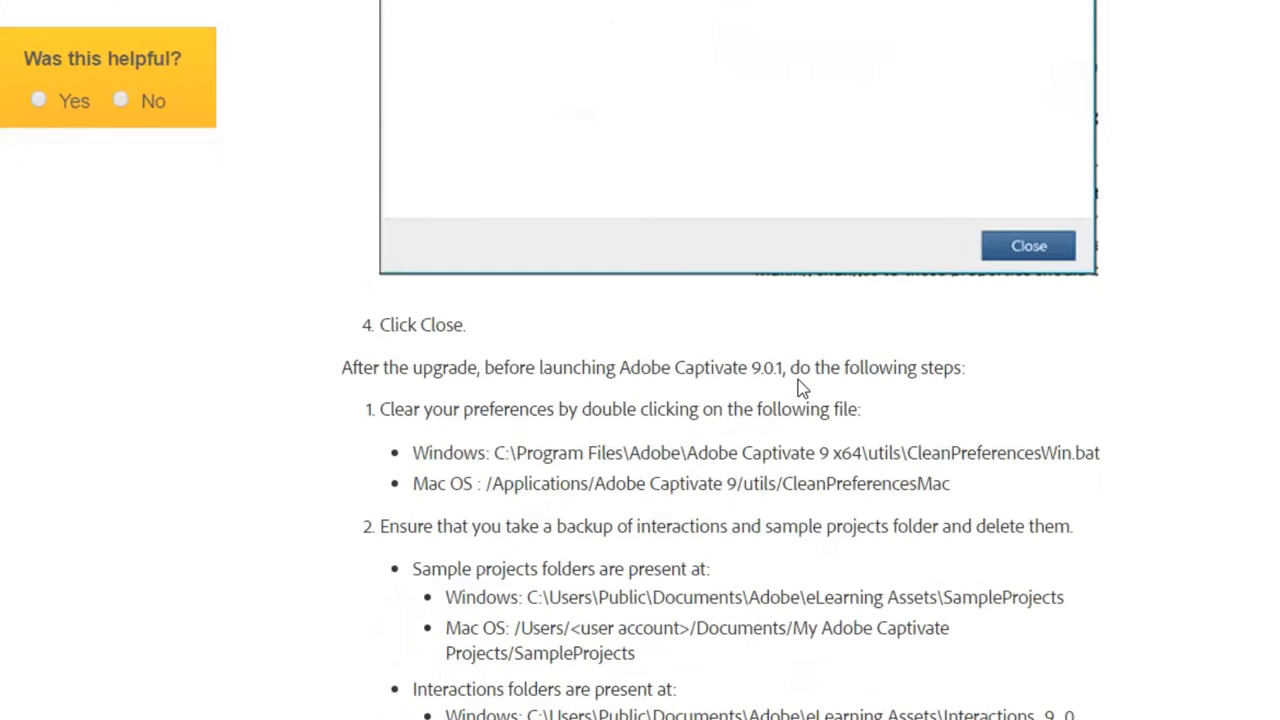
scroll("down", 3)
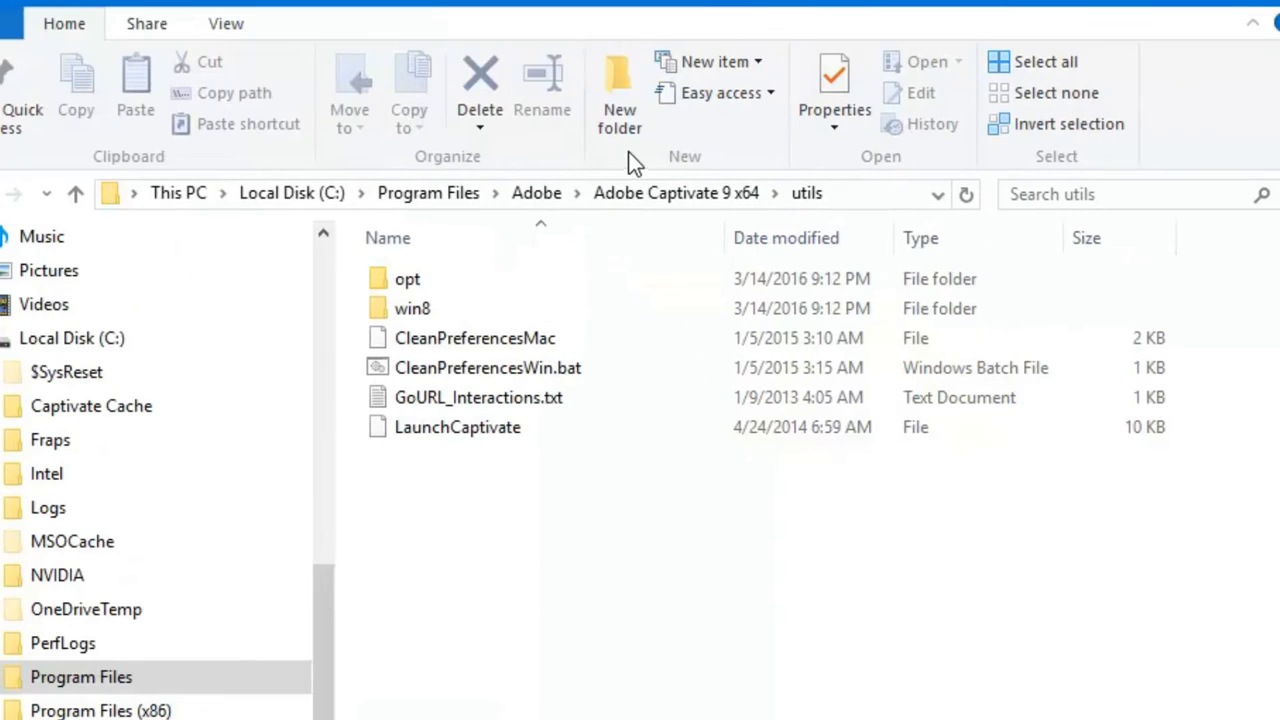
mouse_move(672, 38)
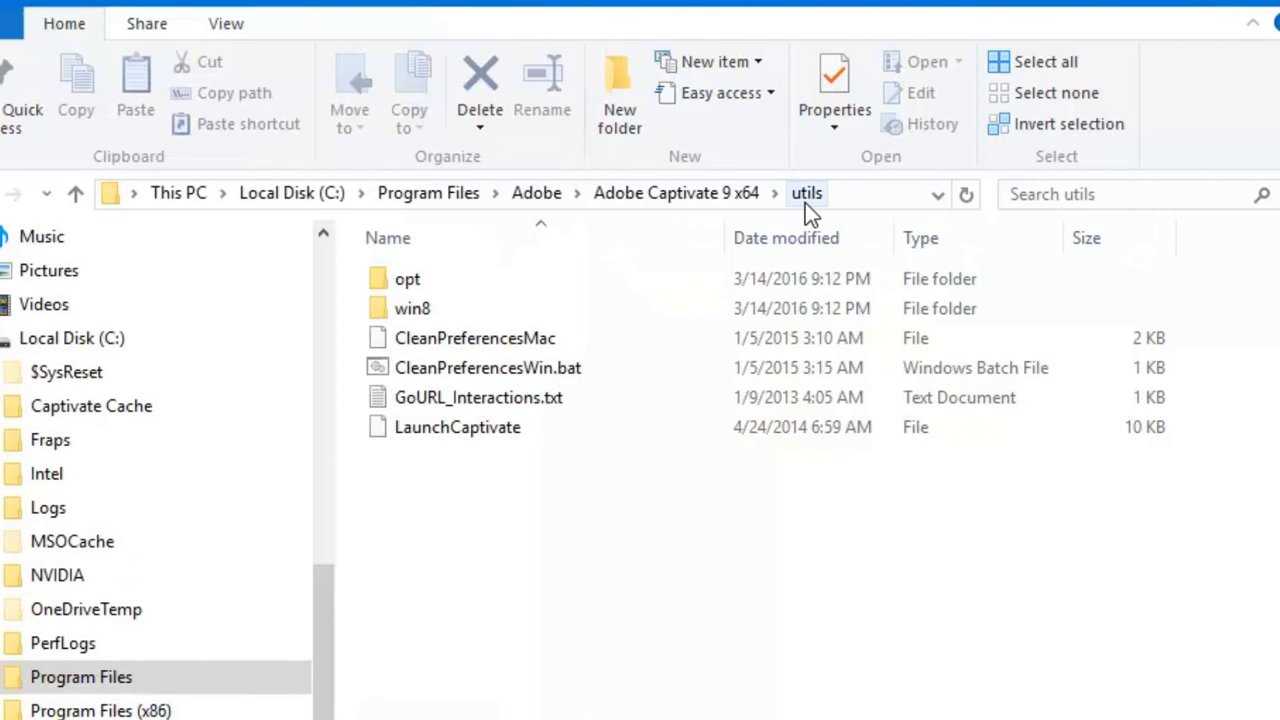
mouse_move(806, 192)
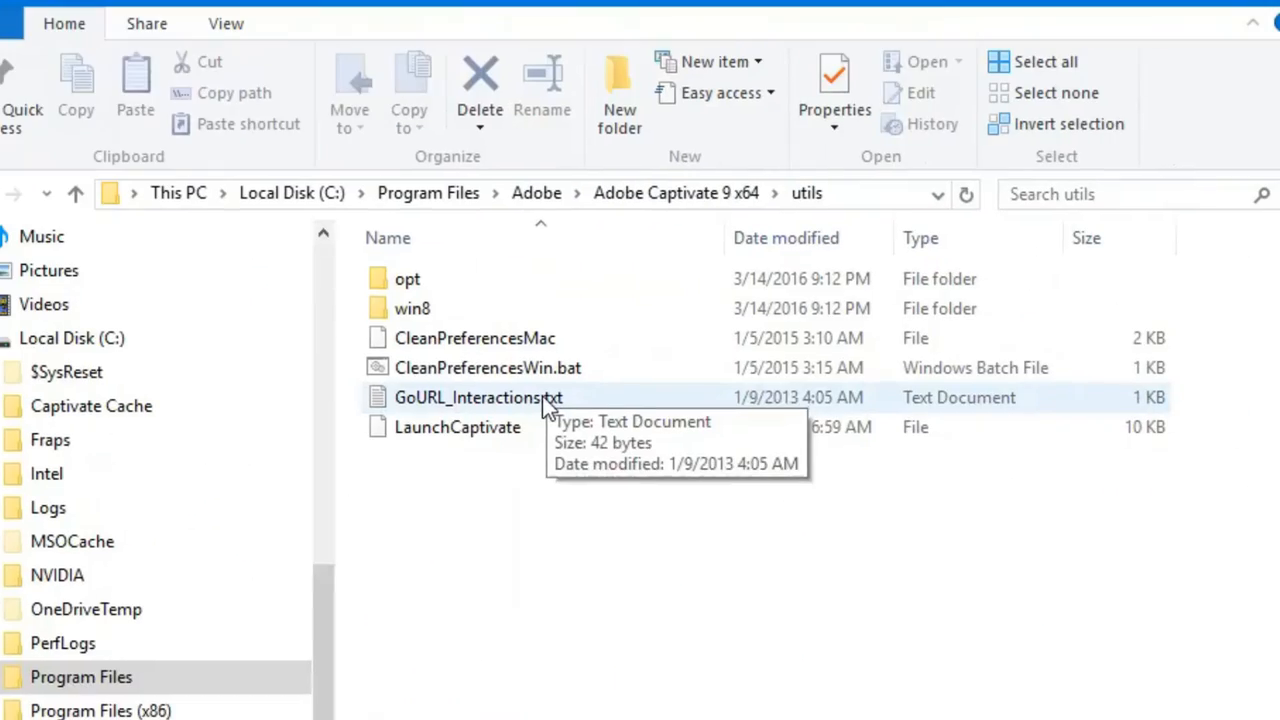
Step: Run CleanPreferencesWin.bat from the Captivate utils folder to clear preferences
left_click(488, 368)
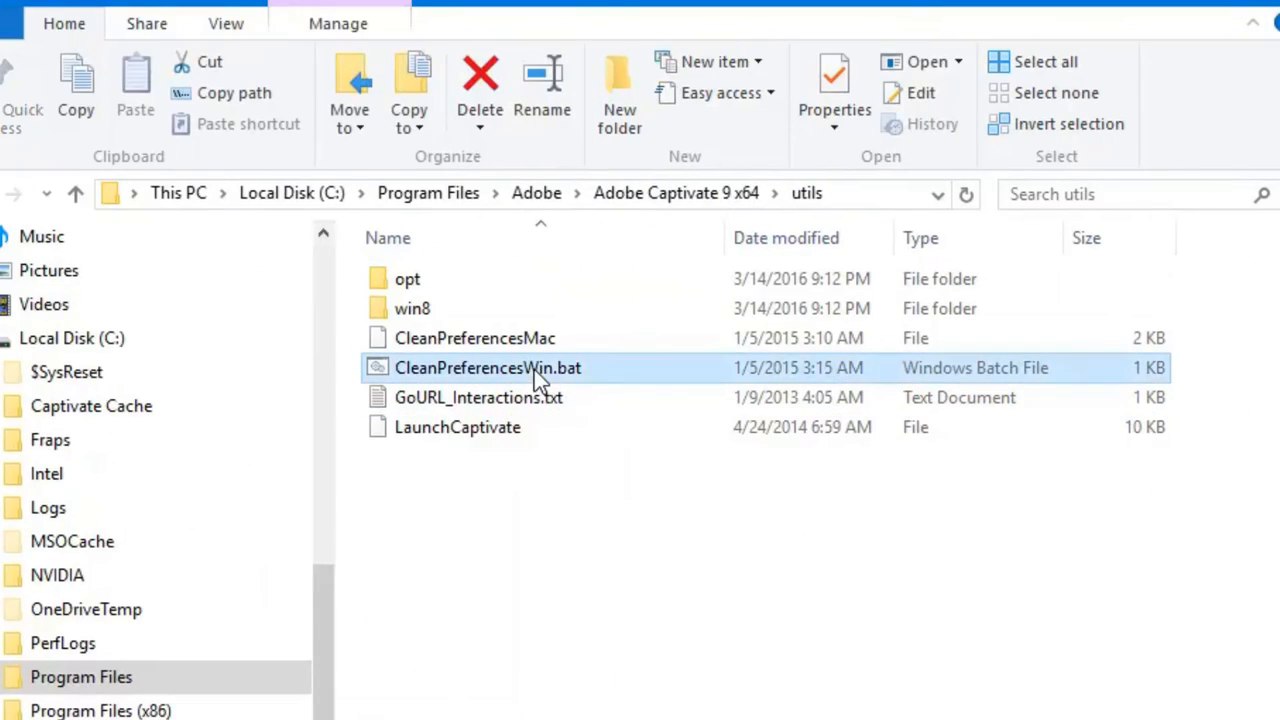
mouse_move(576, 376)
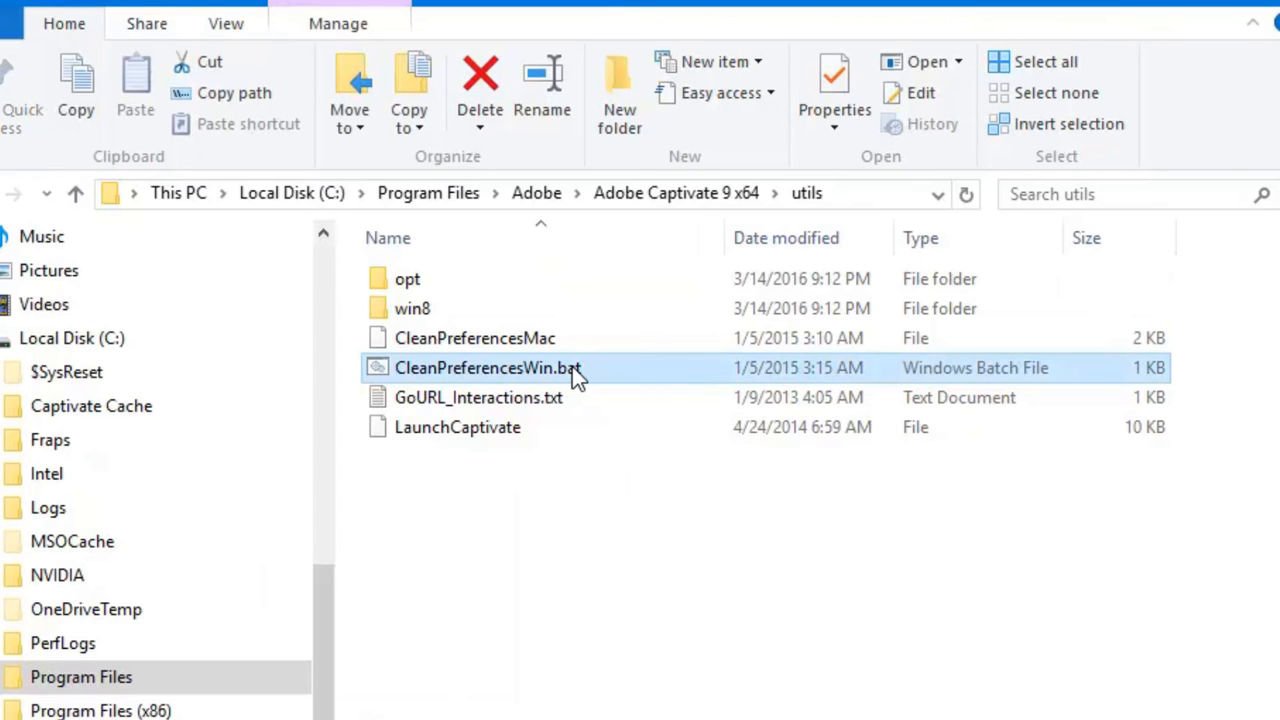
mouse_move(504, 352)
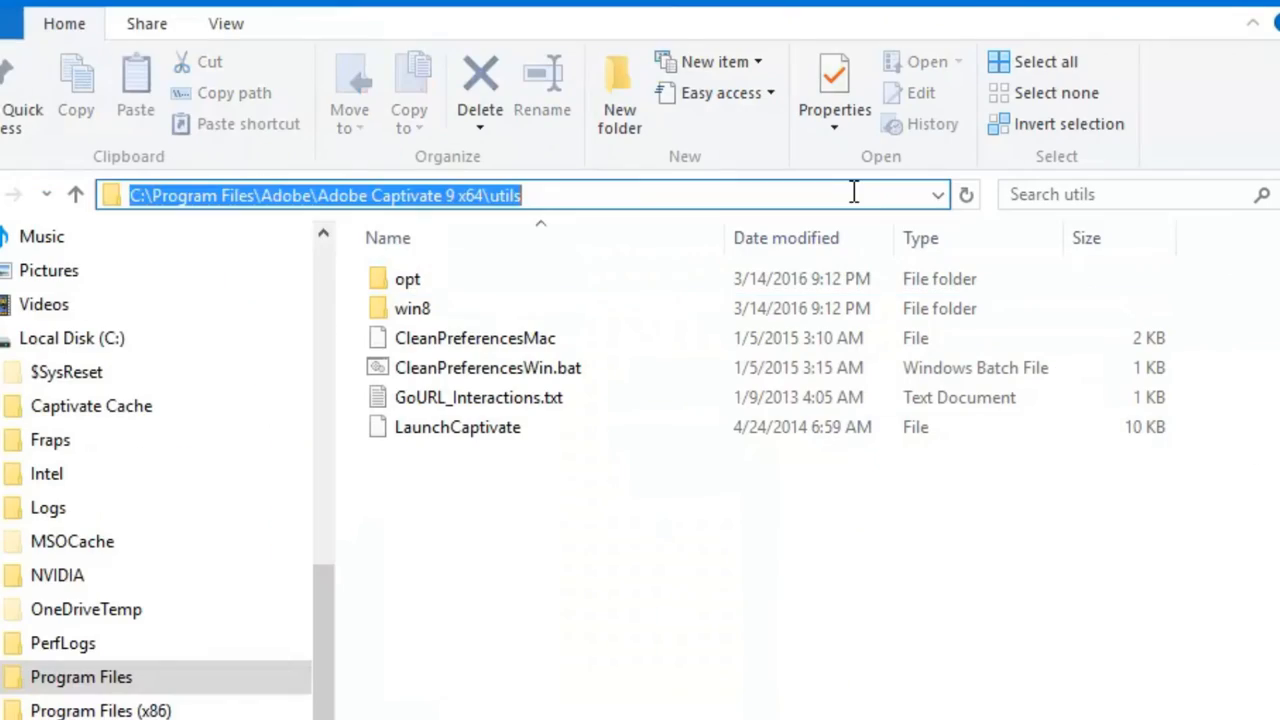
Step: Go to C:\Users\Public\Documents\Adobe\eLearning Assets\SampleProjects and select the Interactions_9_0 folder
type("C:\\Users\\Public\\Documents\\Adobe\\eLearning Assets\\SampleProjects")
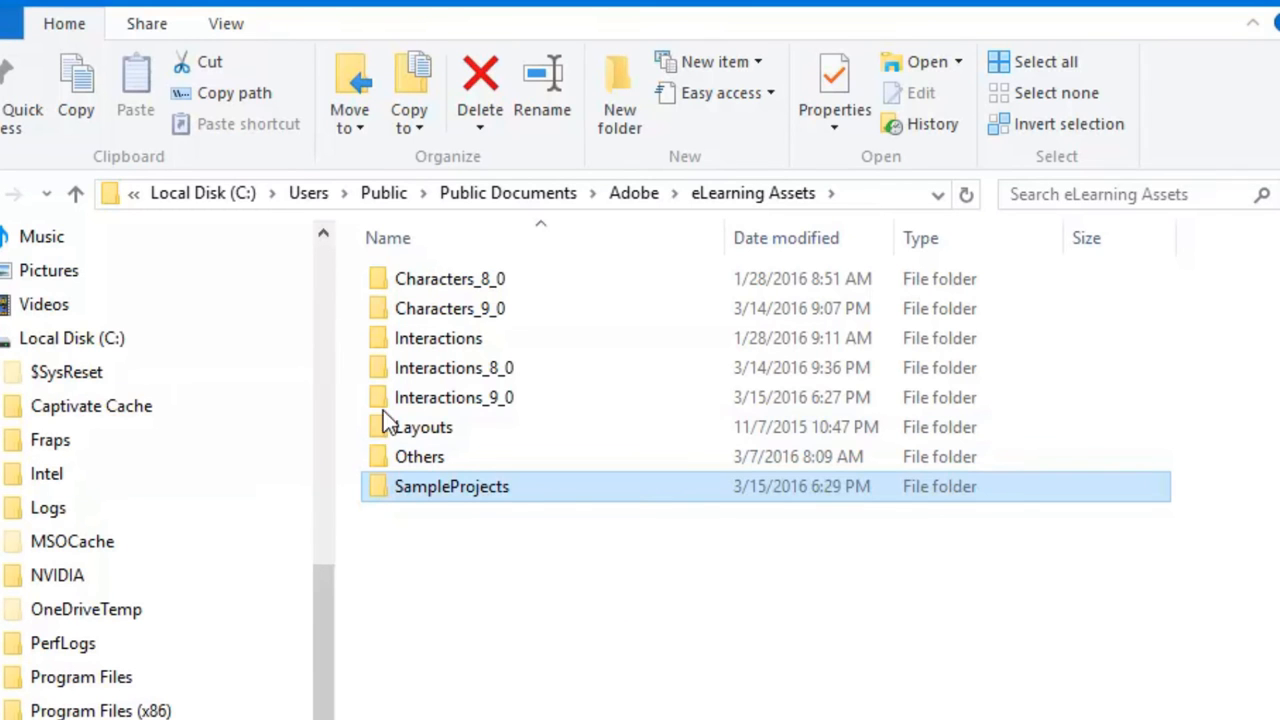
left_click(452, 396)
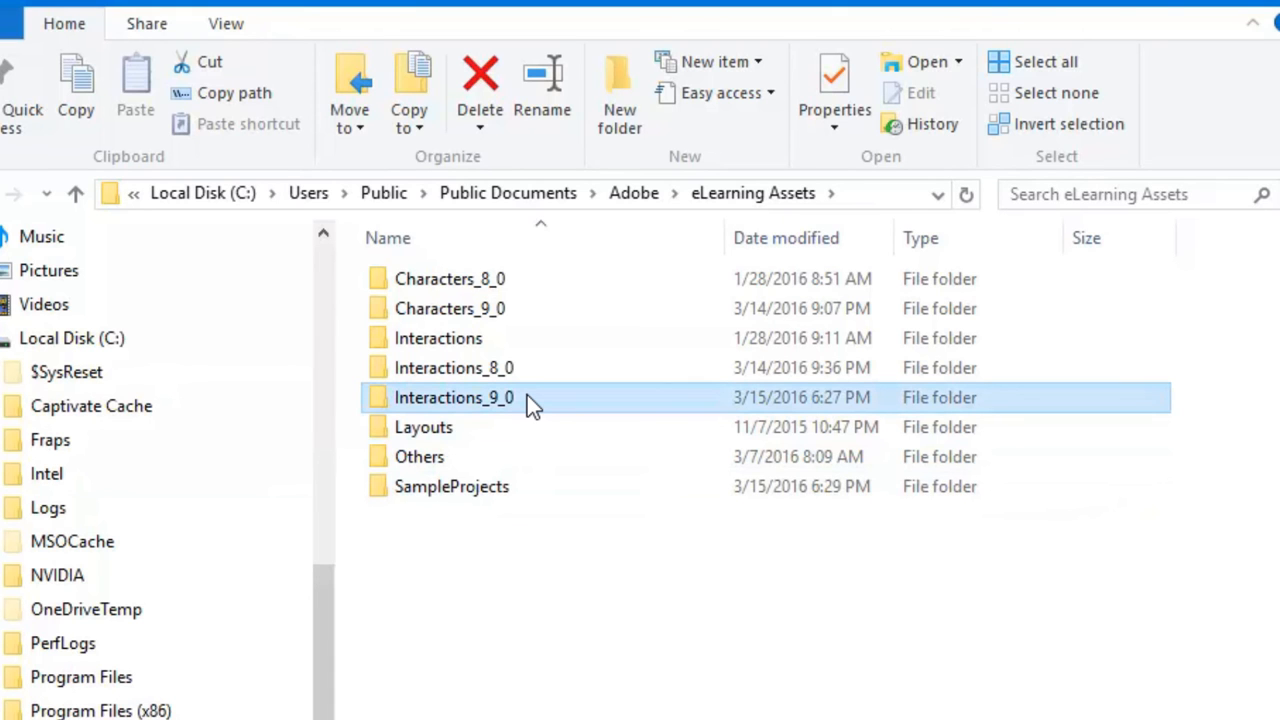
mouse_move(512, 402)
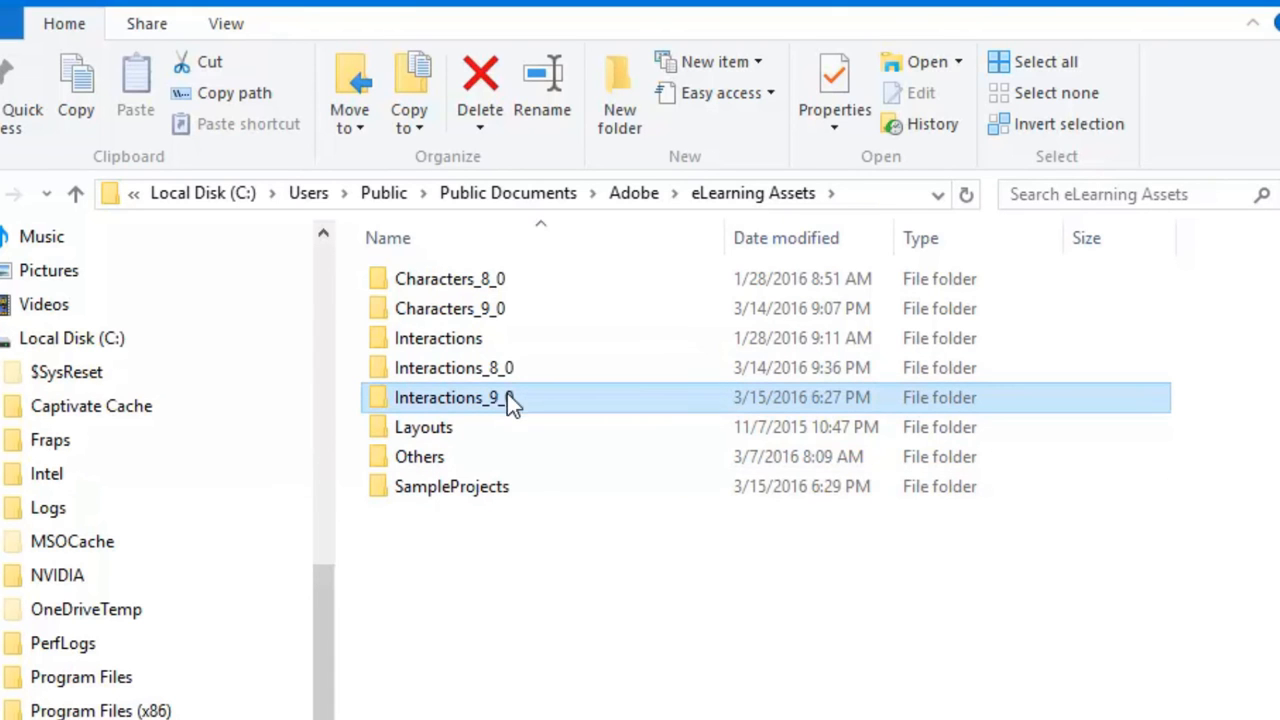
left_click(452, 368)
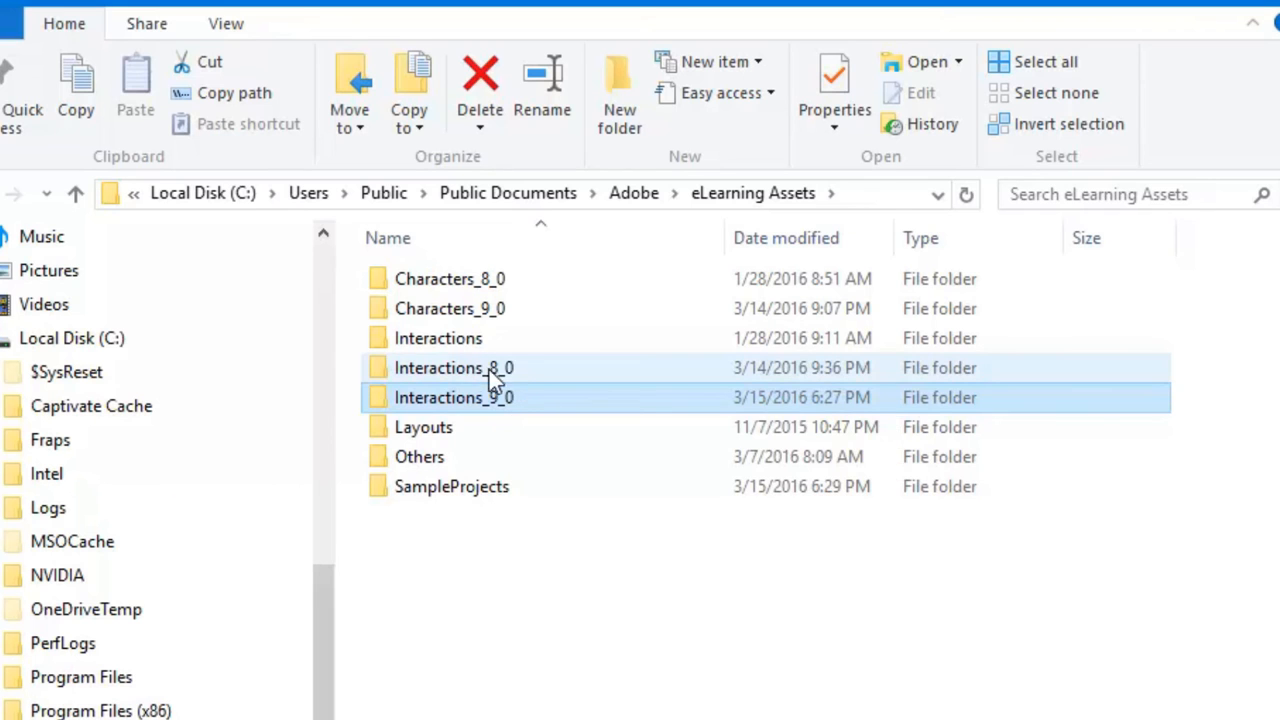
mouse_move(556, 372)
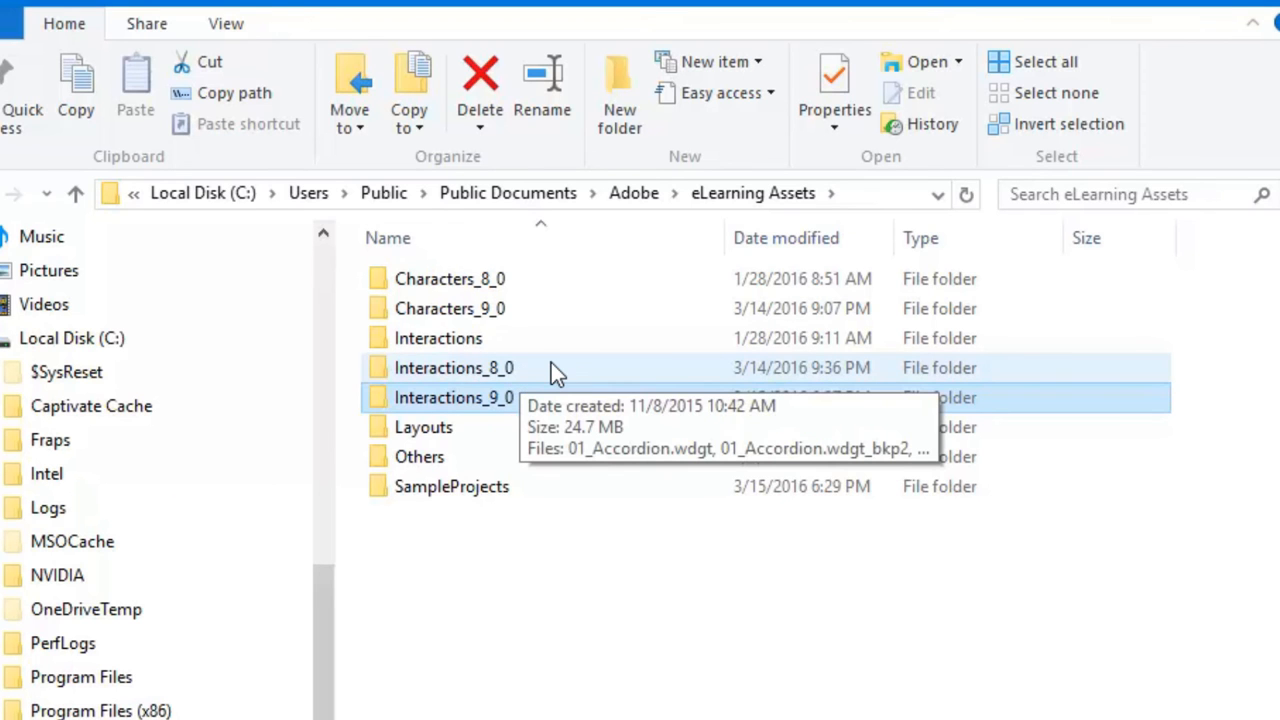
left_click(452, 396)
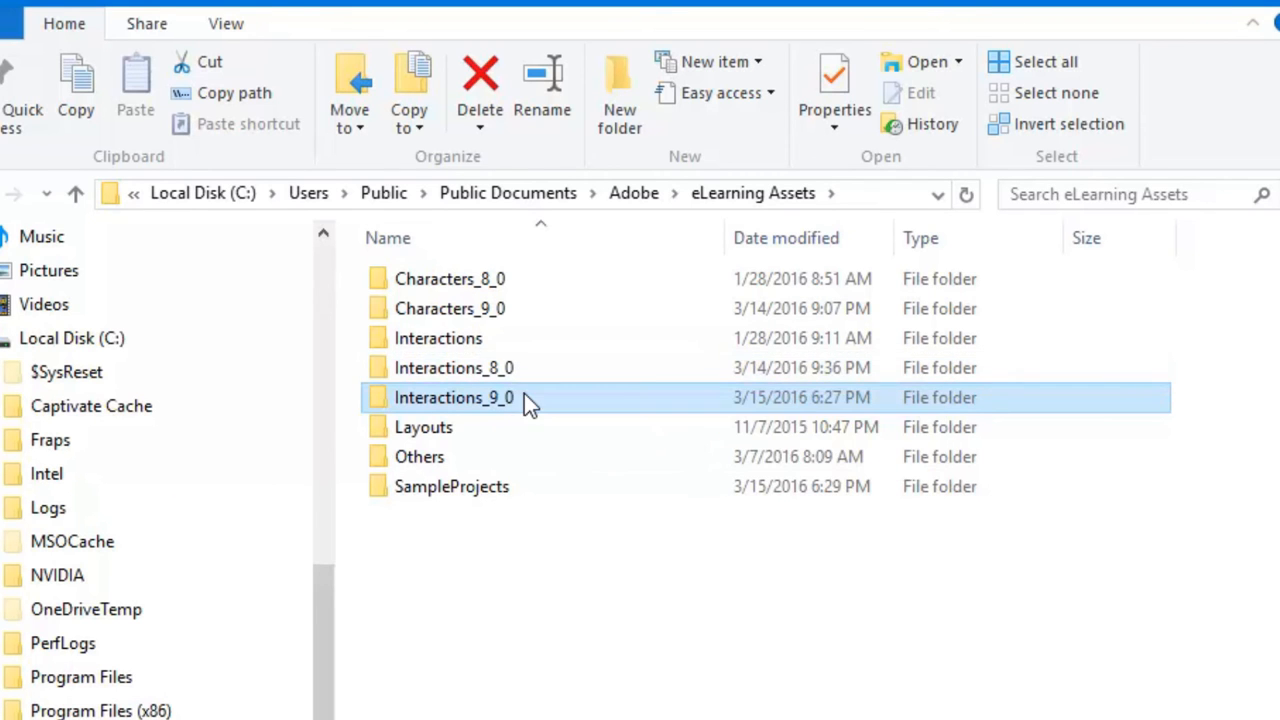
mouse_move(540, 400)
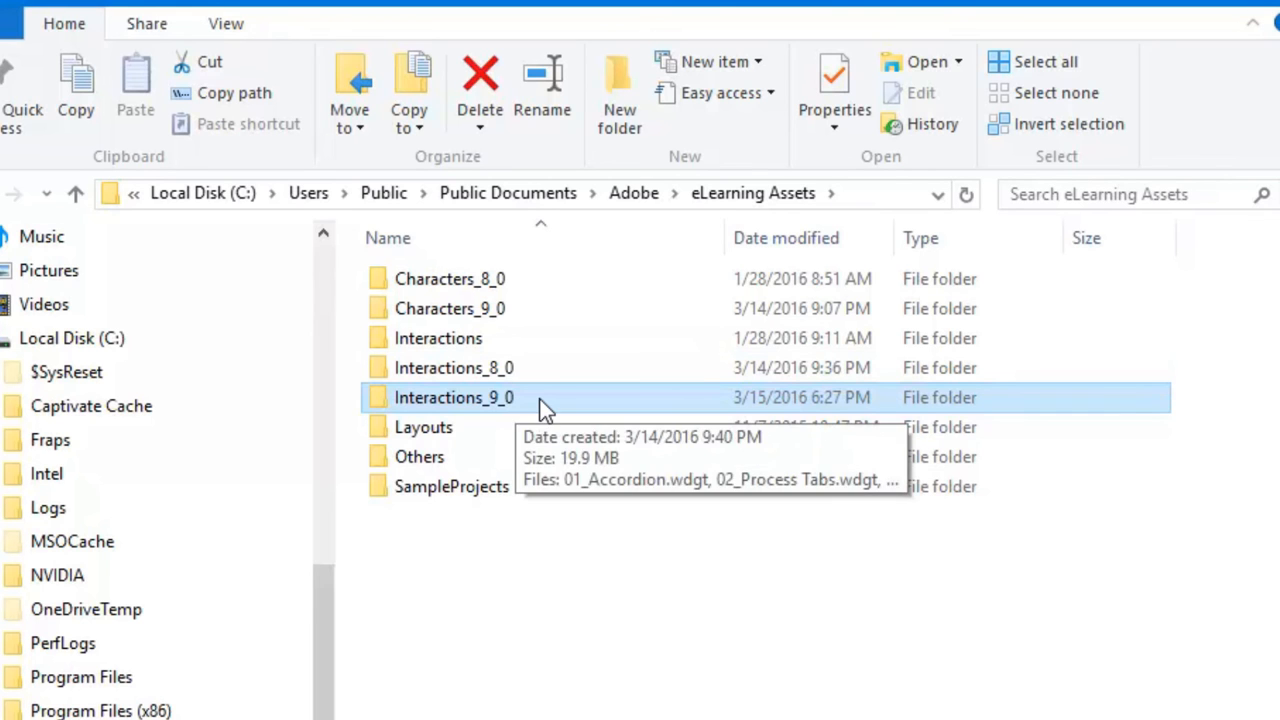
left_click(452, 486)
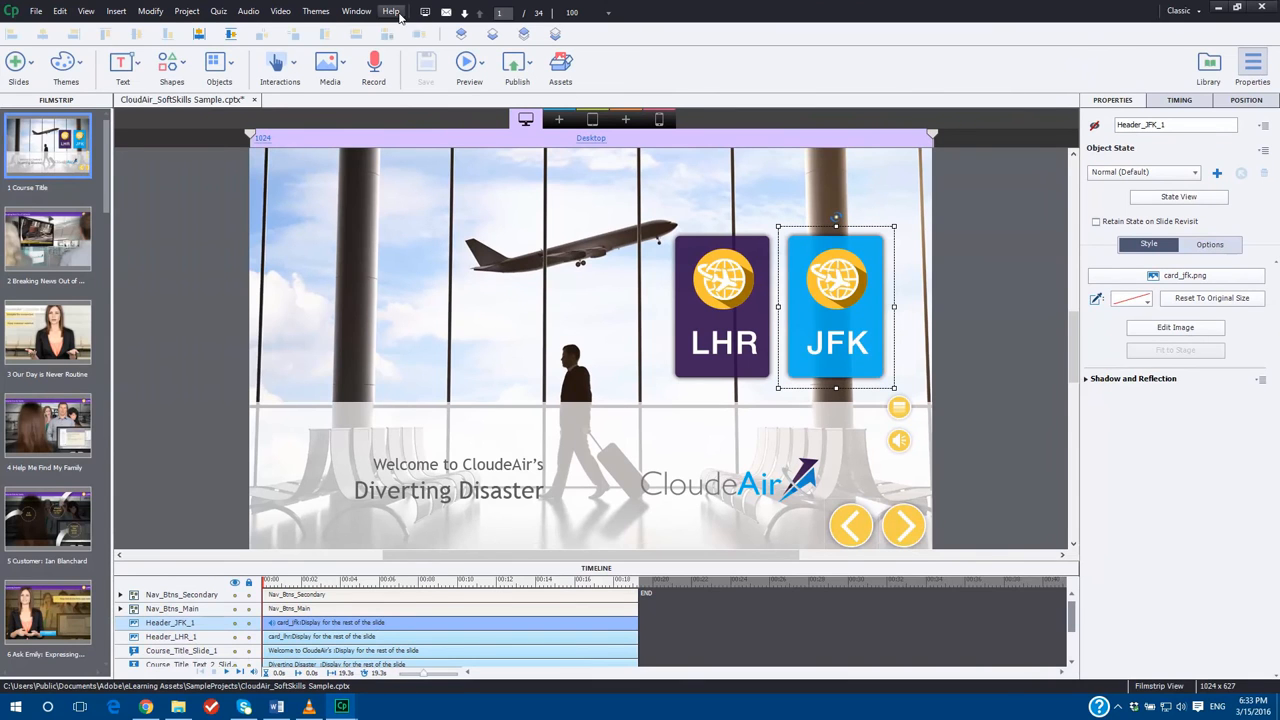
Step: Show About Adobe Captivate from the Help menu, confirming version 9.0.1.320
left_click(392, 12)
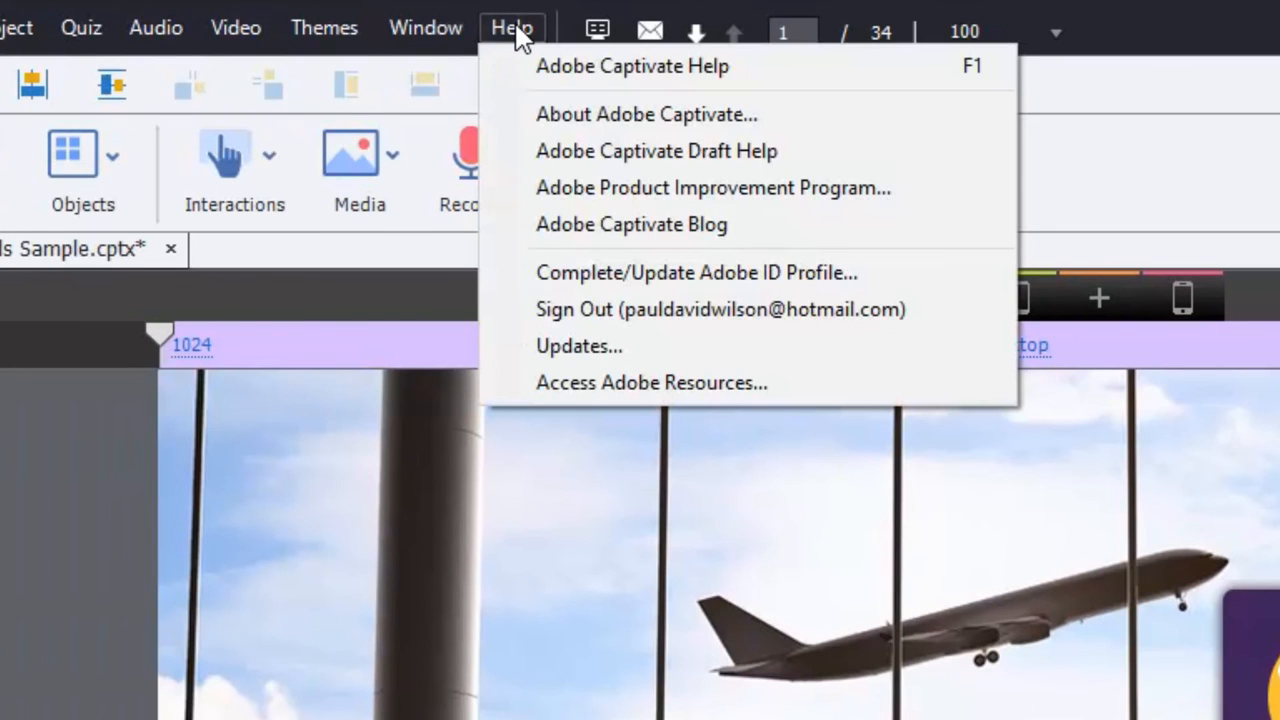
mouse_move(648, 114)
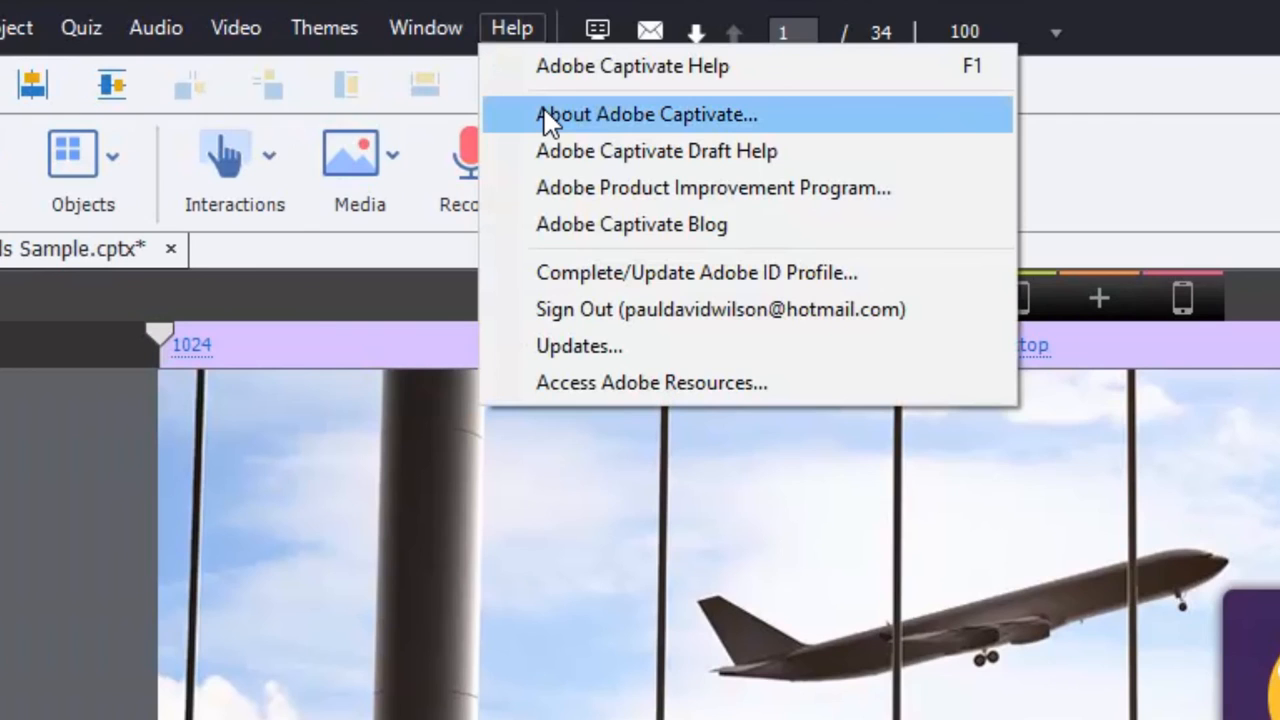
left_click(646, 114)
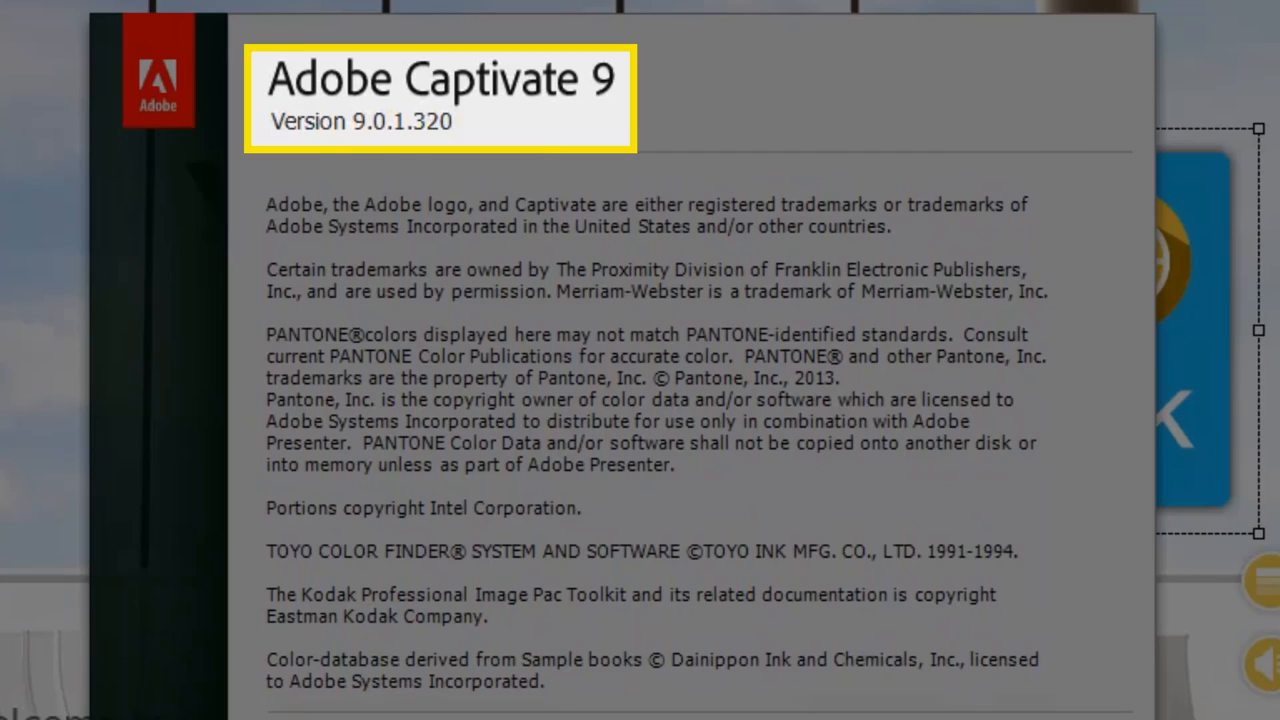
Step: Scroll through the About dialog's copyright notices to the end and back up
scroll("down", 3)
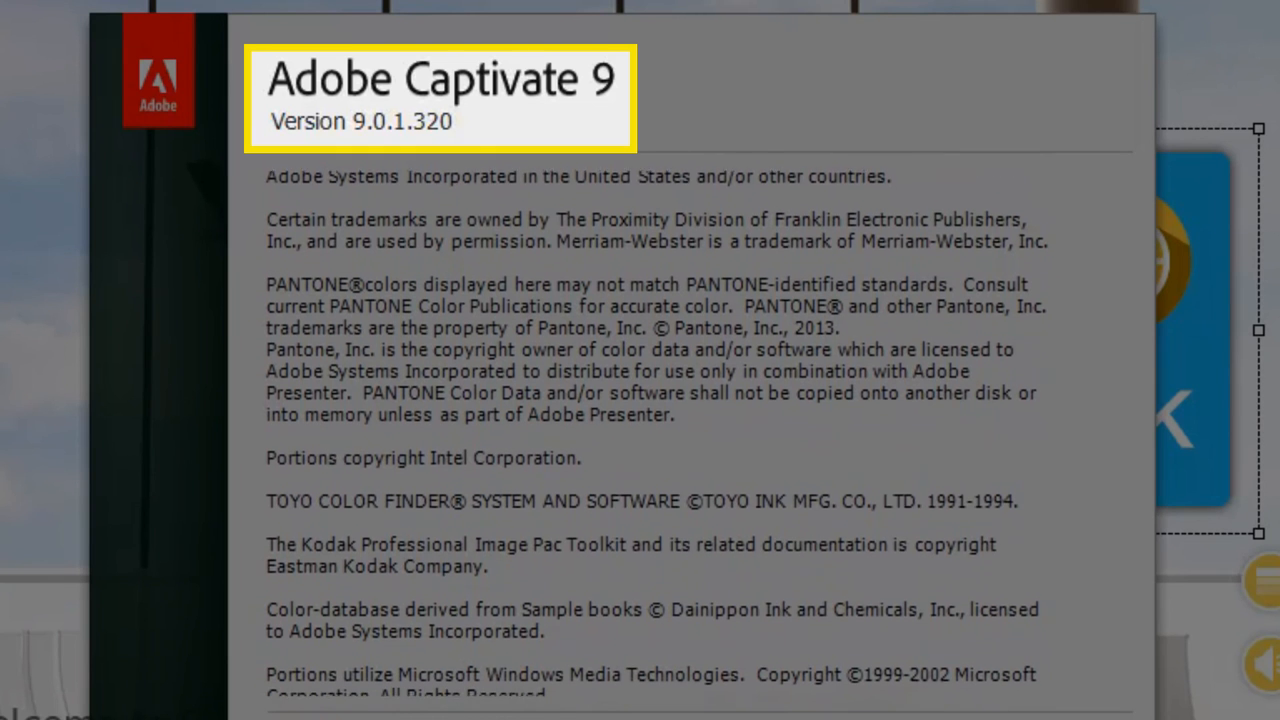
scroll("down", 3)
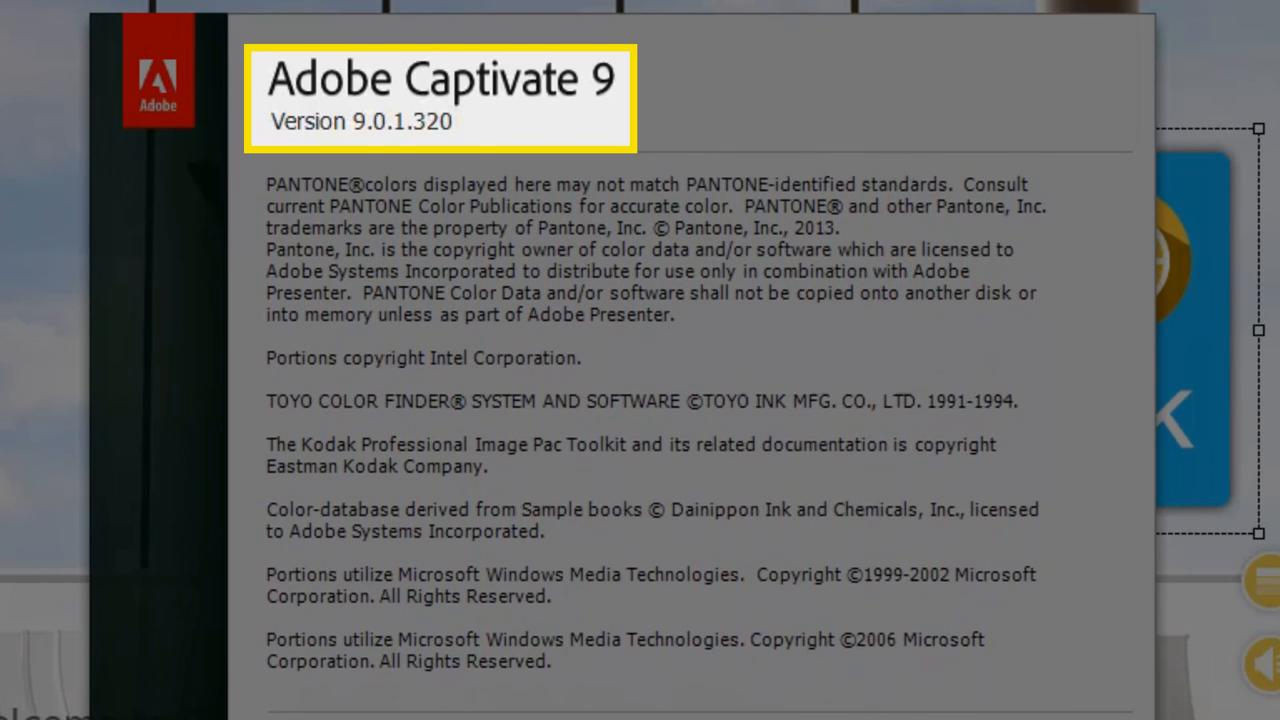
scroll("down", 3)
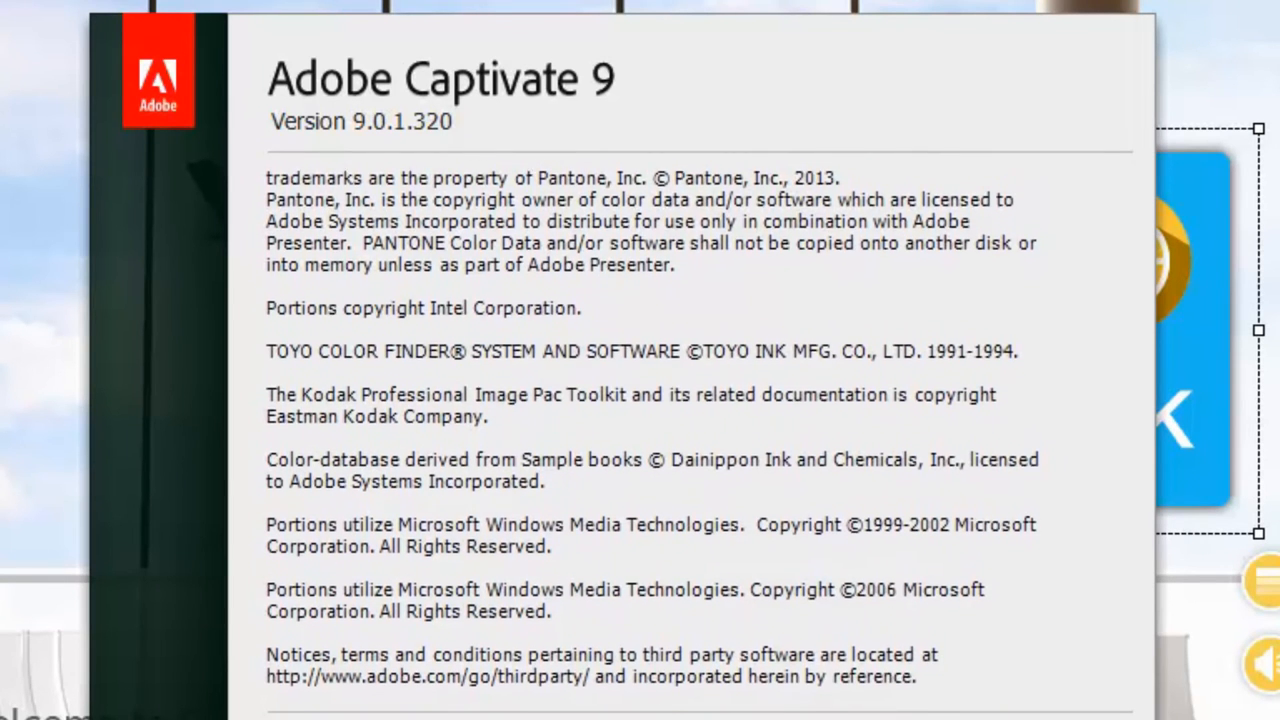
scroll("down", 3)
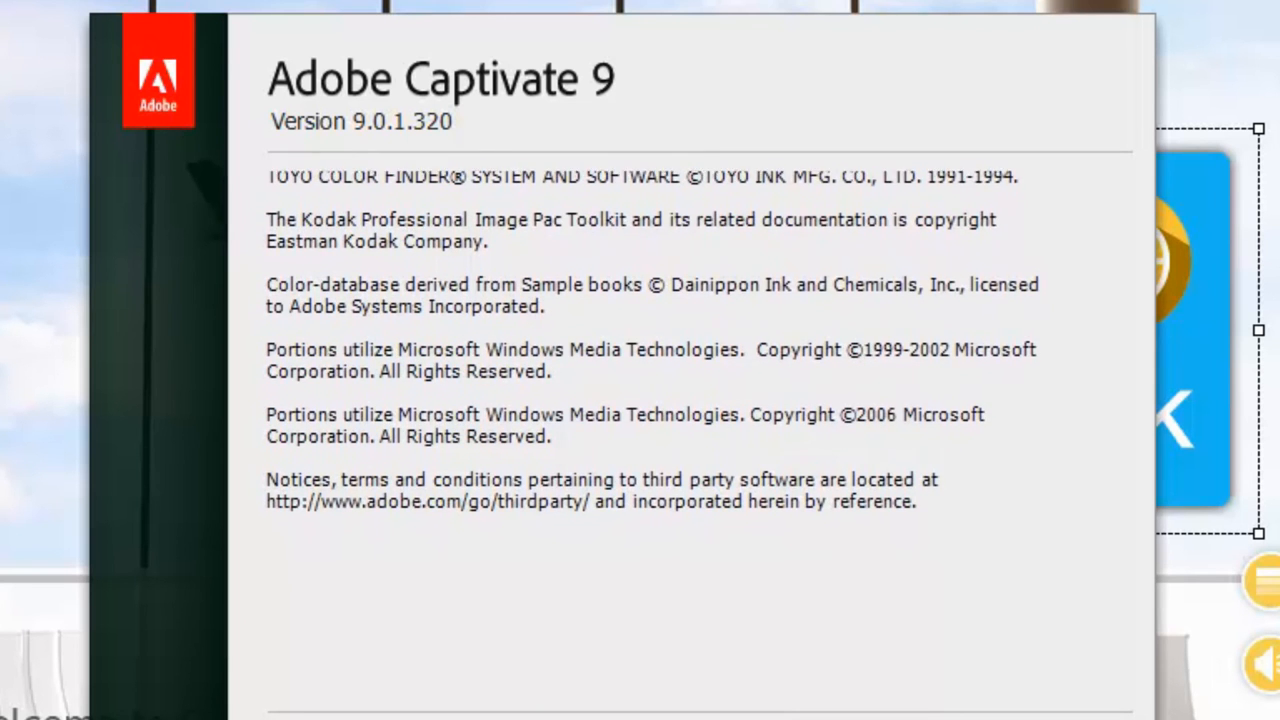
scroll("down", 3)
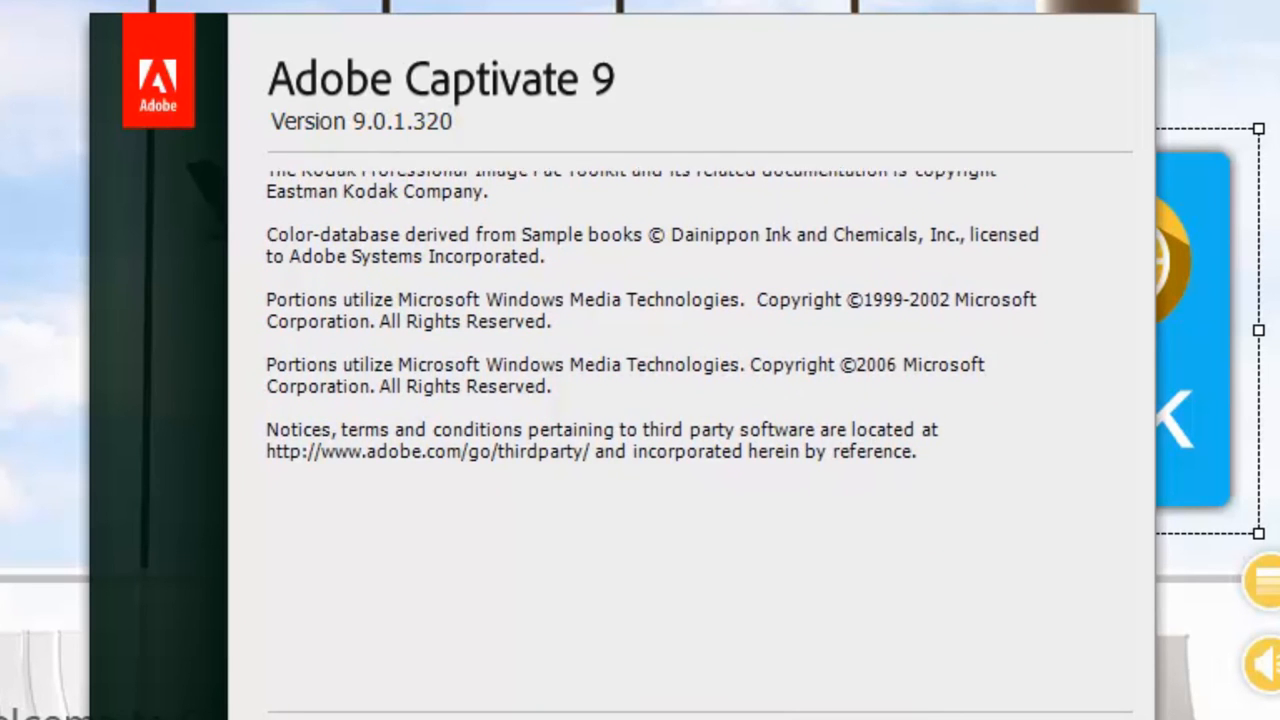
scroll("up", 3)
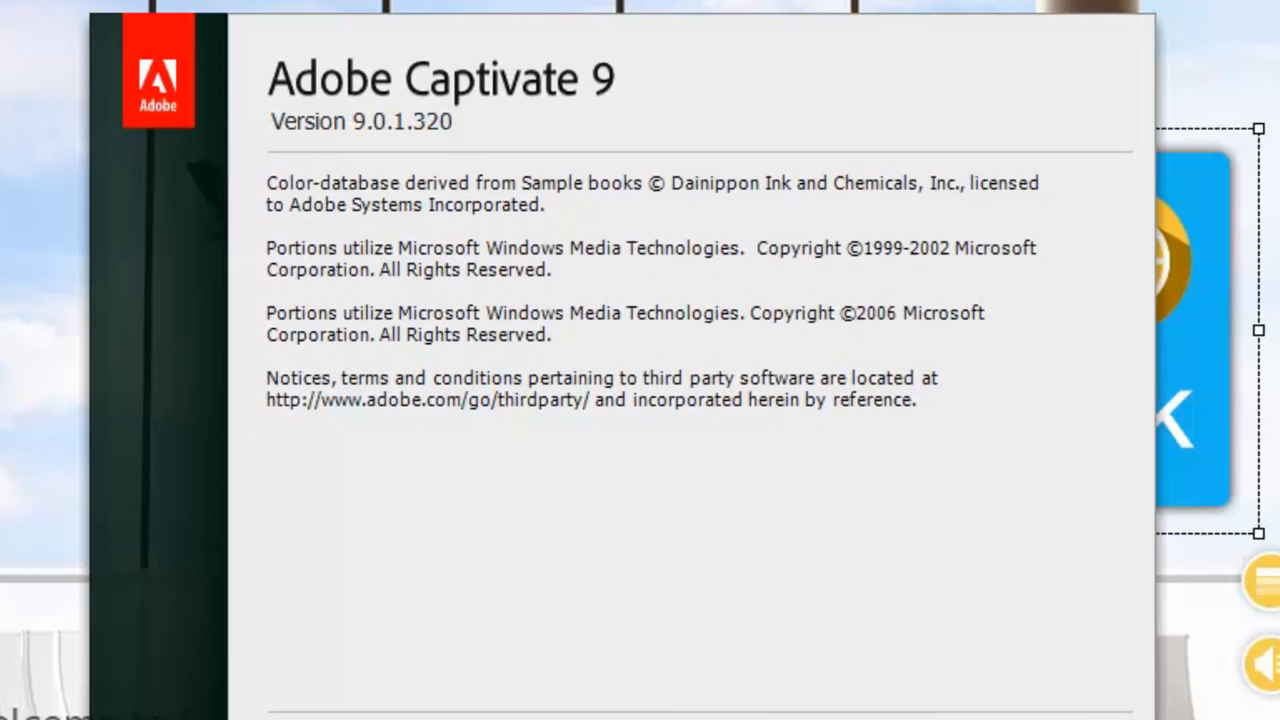
scroll("up", 3)
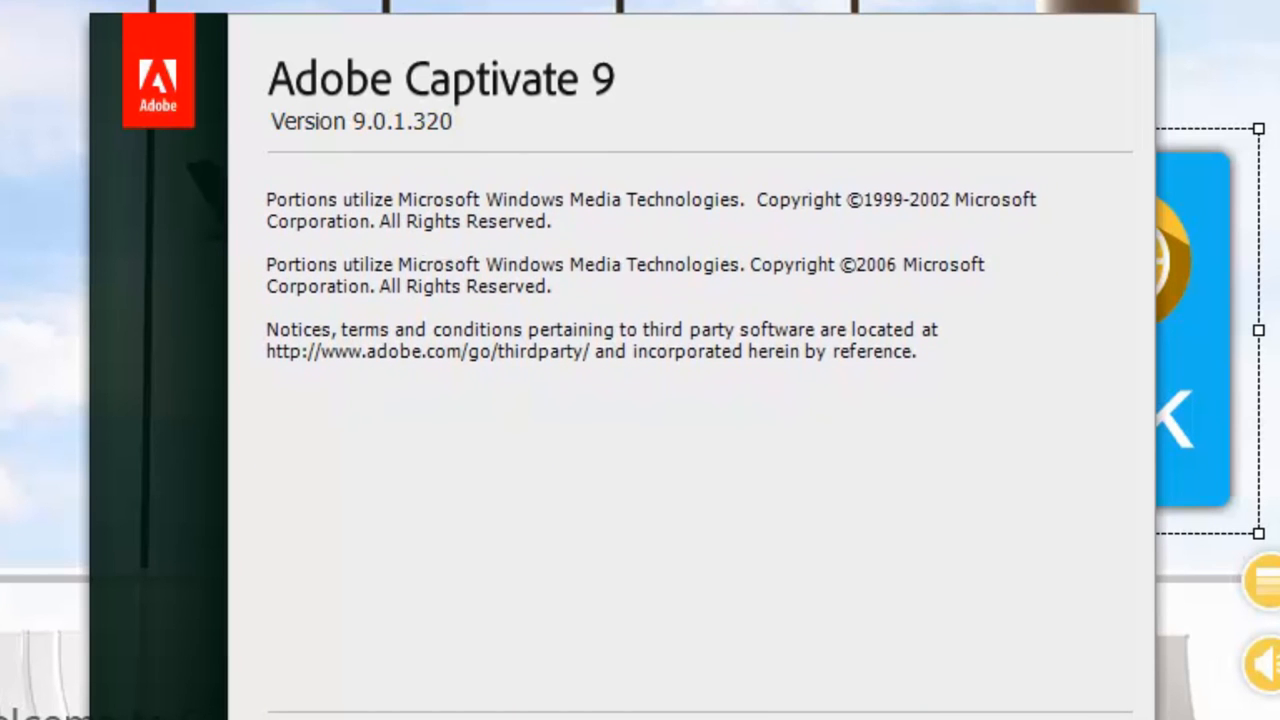